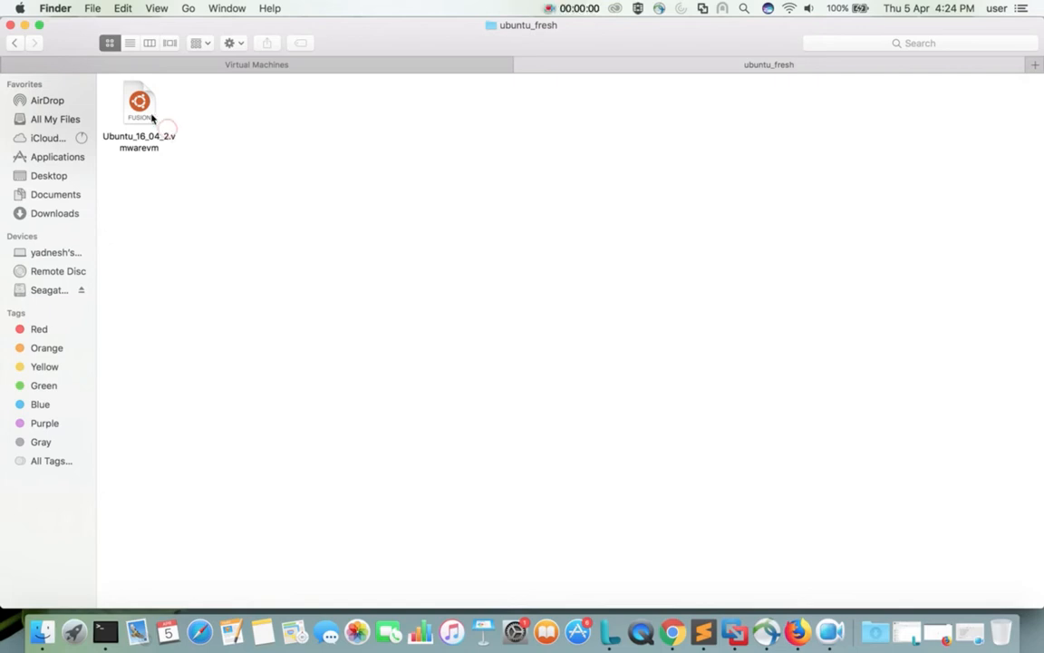
- Copy the Ubuntu_16_04_2.vmwarevm bundle from the ubuntu_fresh folder
click(139, 103)
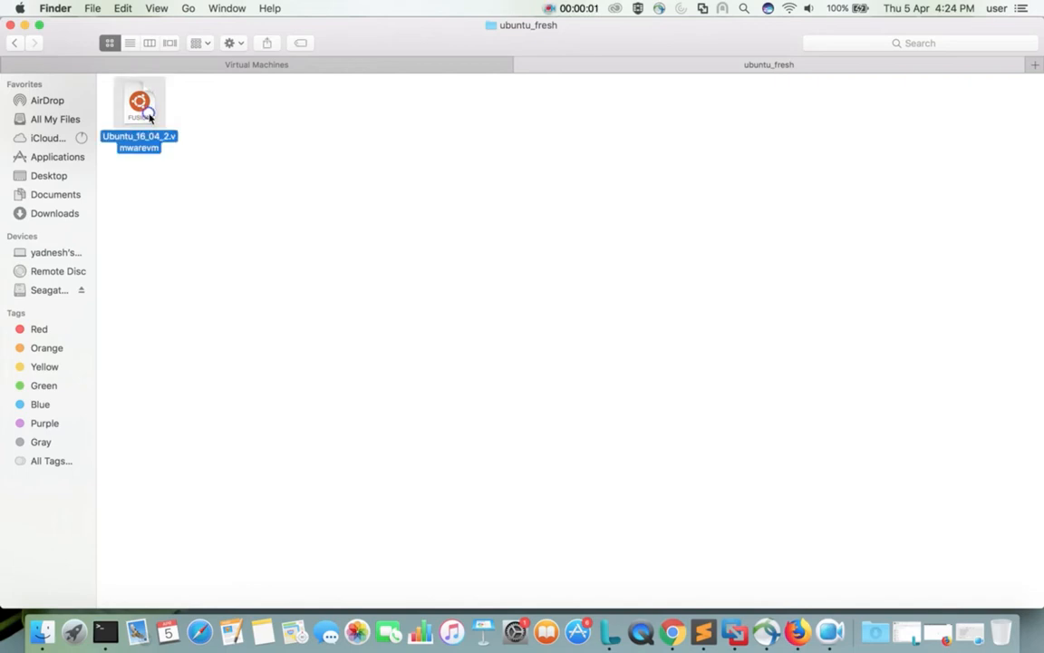
right_click(139, 102)
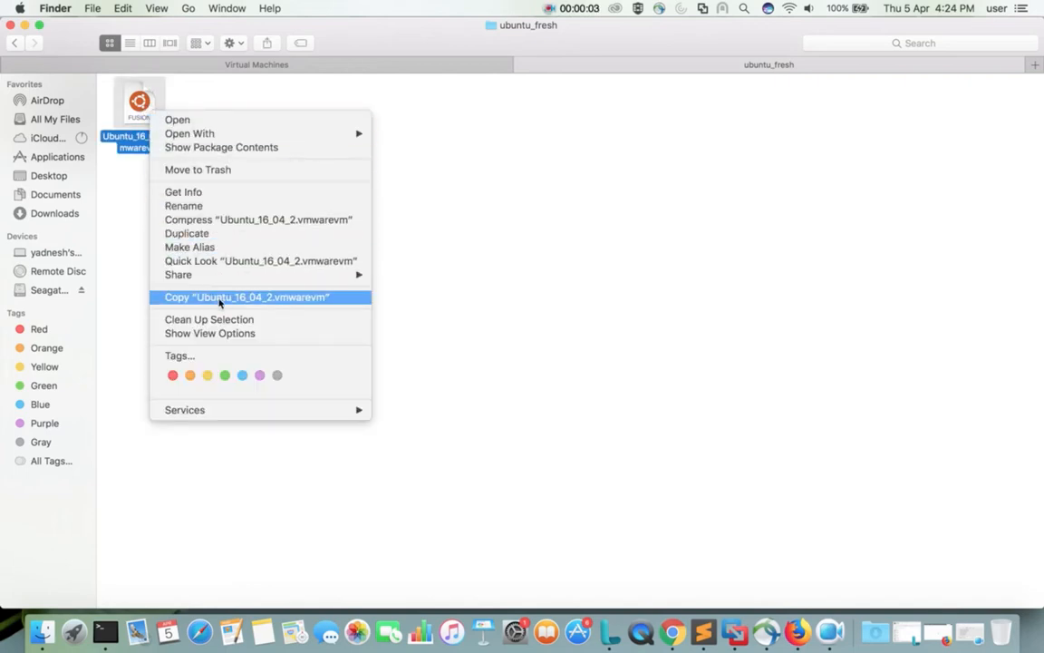
click(245, 296)
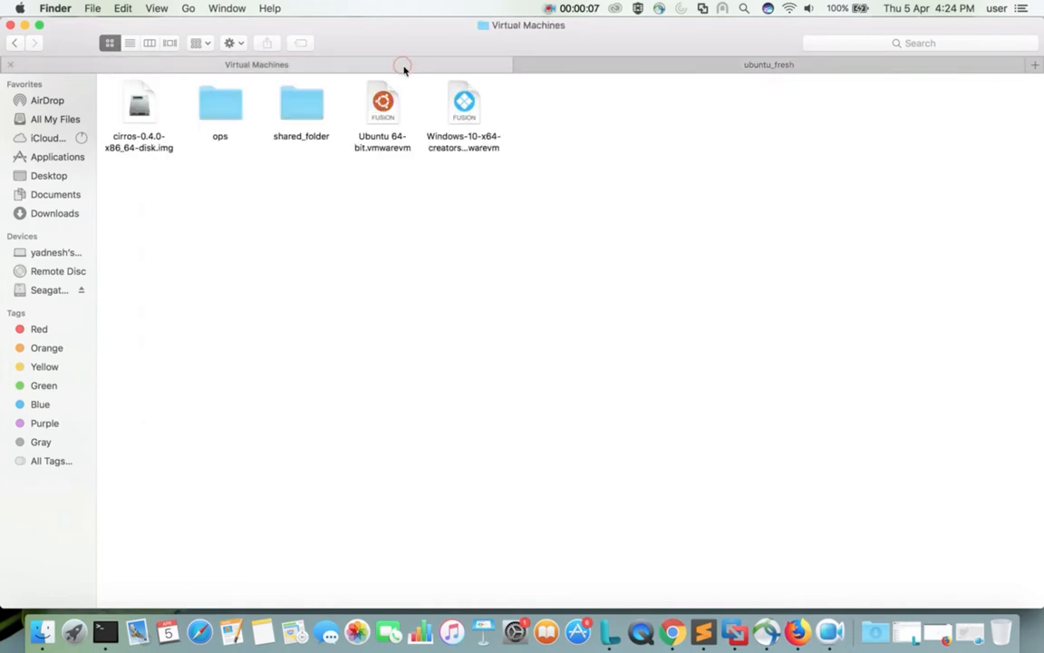
- Paste the Ubuntu_16_04_2.vmwarevm bundle into the Virtual Machines folder
right_click(559, 353)
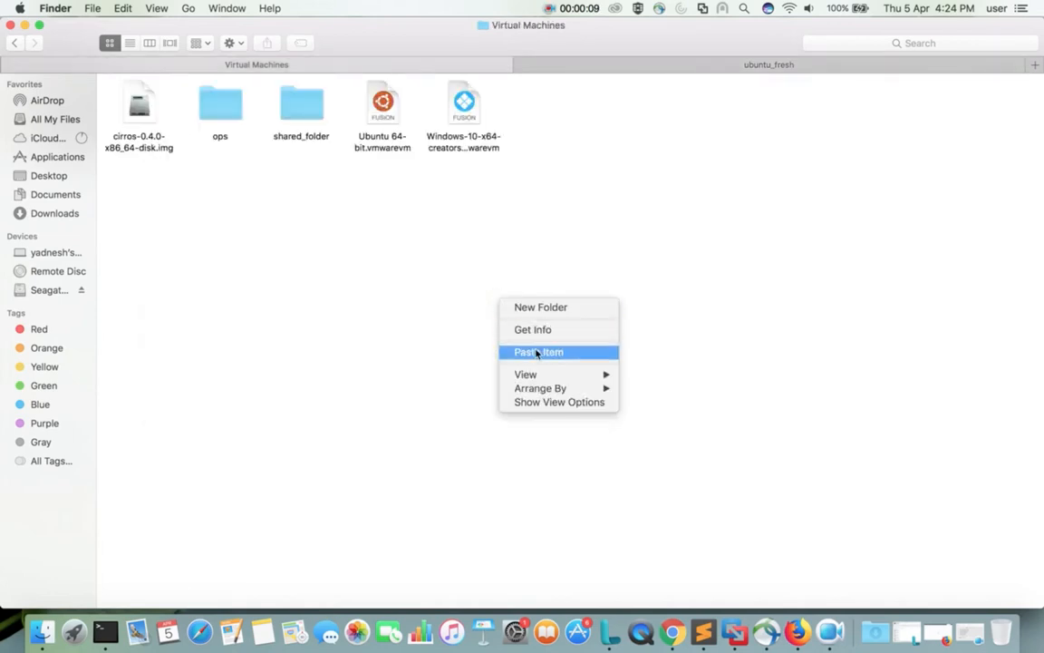
click(539, 351)
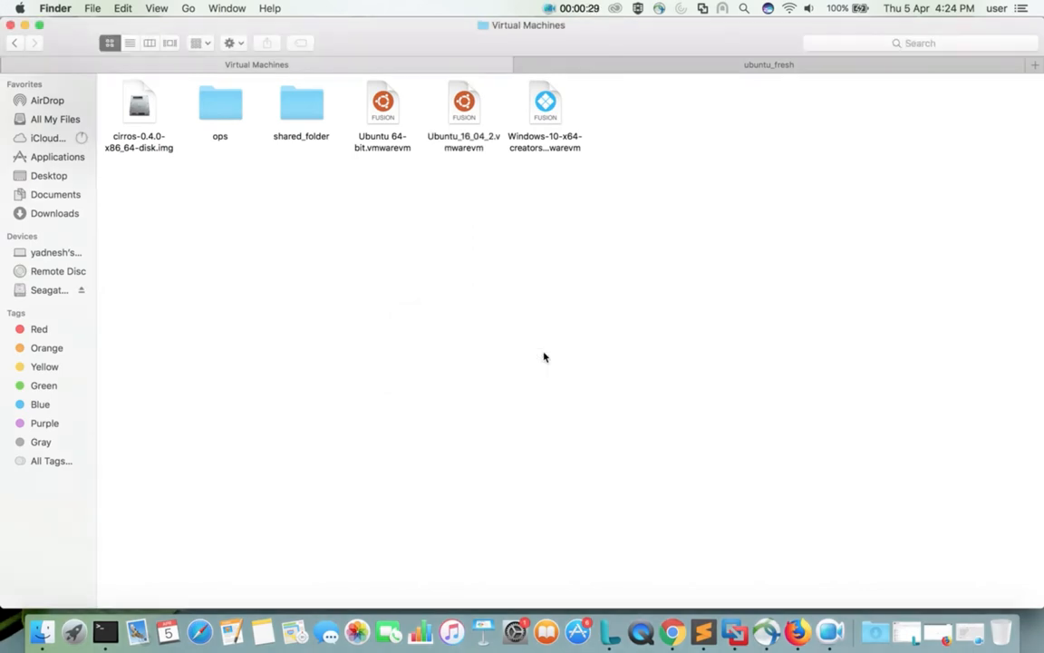
mouse_move(528, 334)
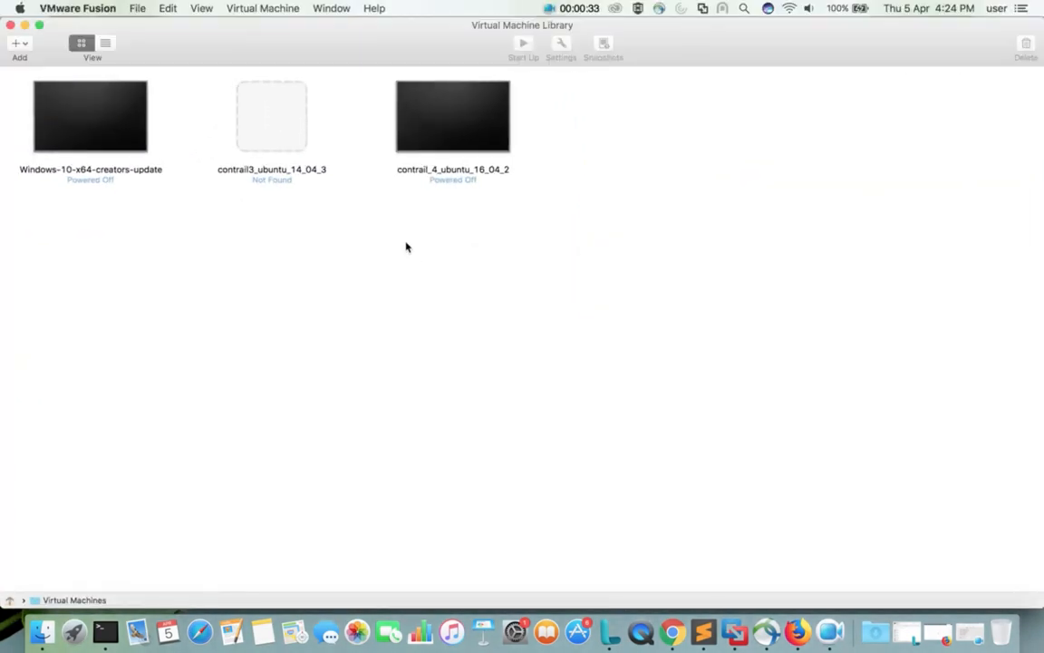
mouse_move(380, 216)
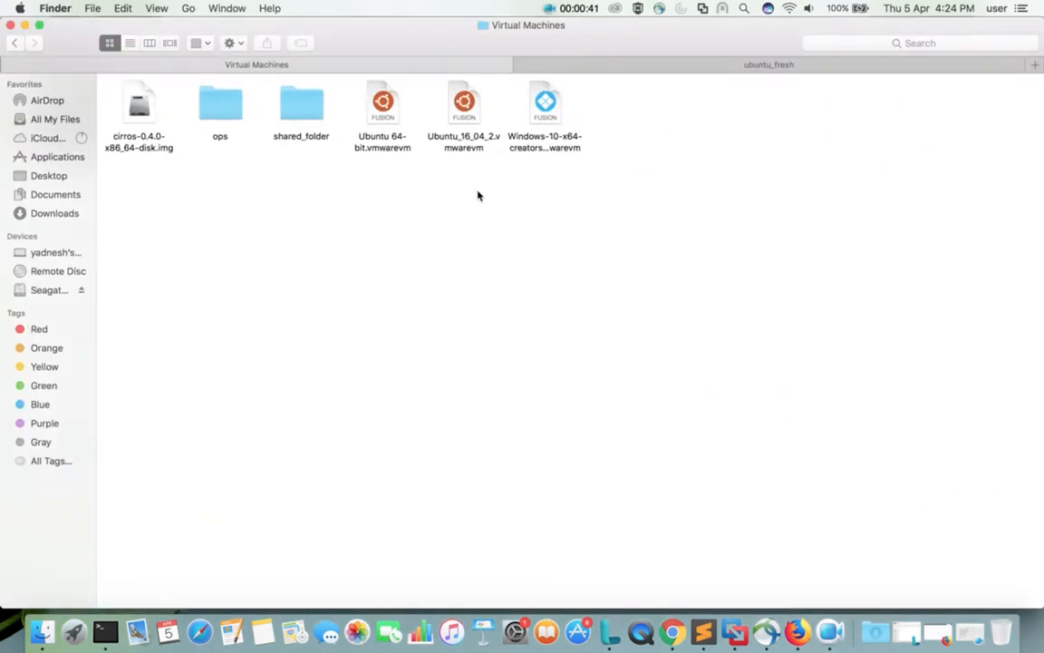
- Open the copied Ubuntu_16_04_2.vmwarevm so it launches in VMware Fusion
right_click(463, 101)
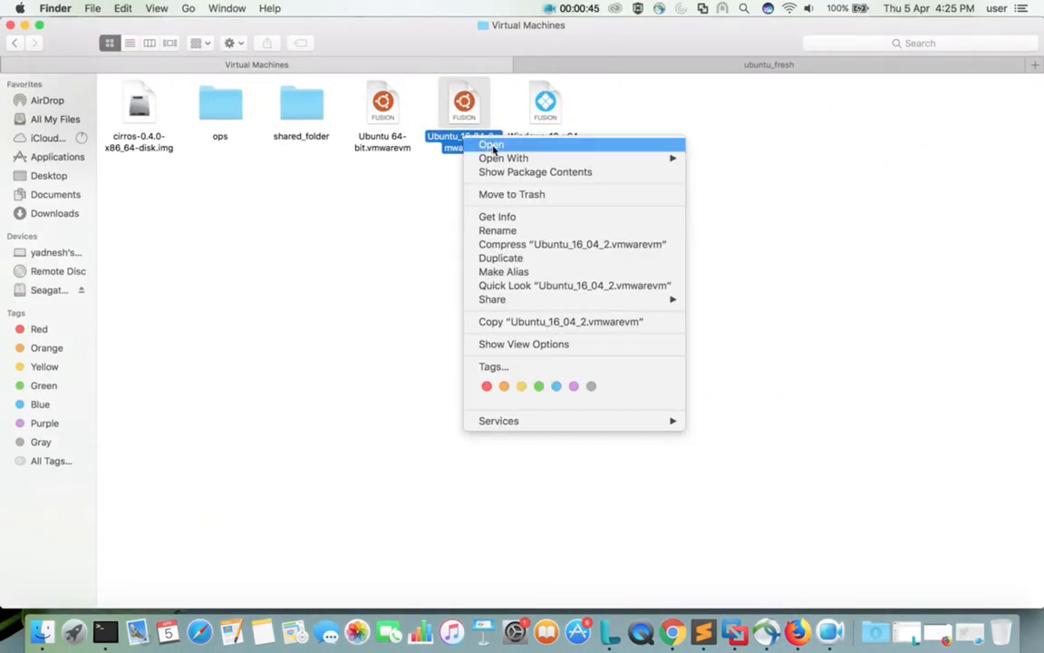
click(491, 144)
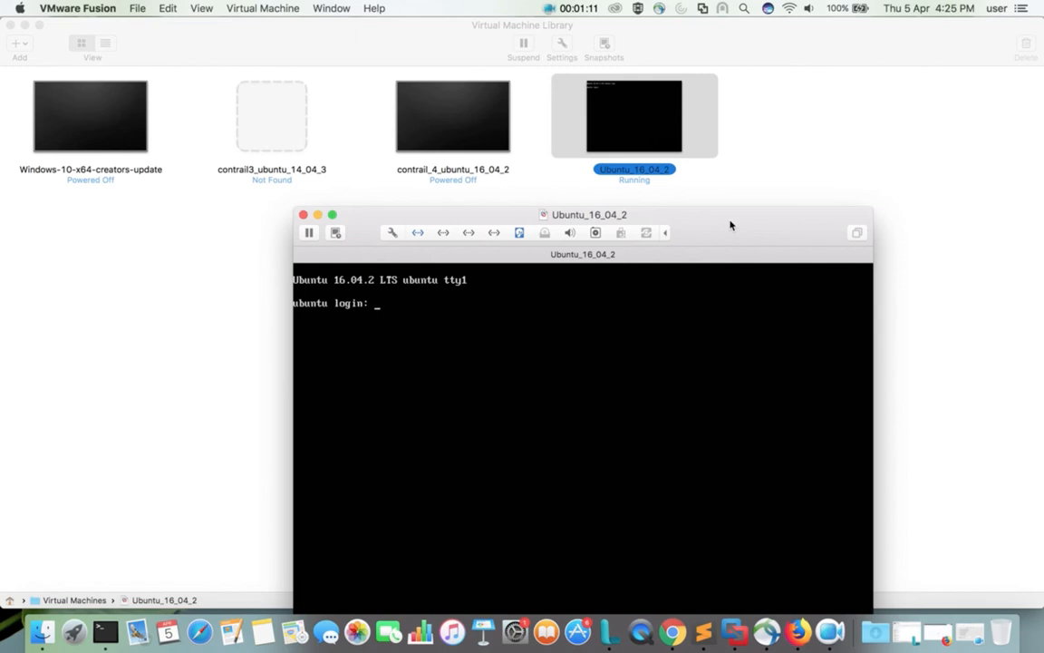
- Log in as ubuntu in the VM console and type ifconfig at the shell
text(ubuntu)
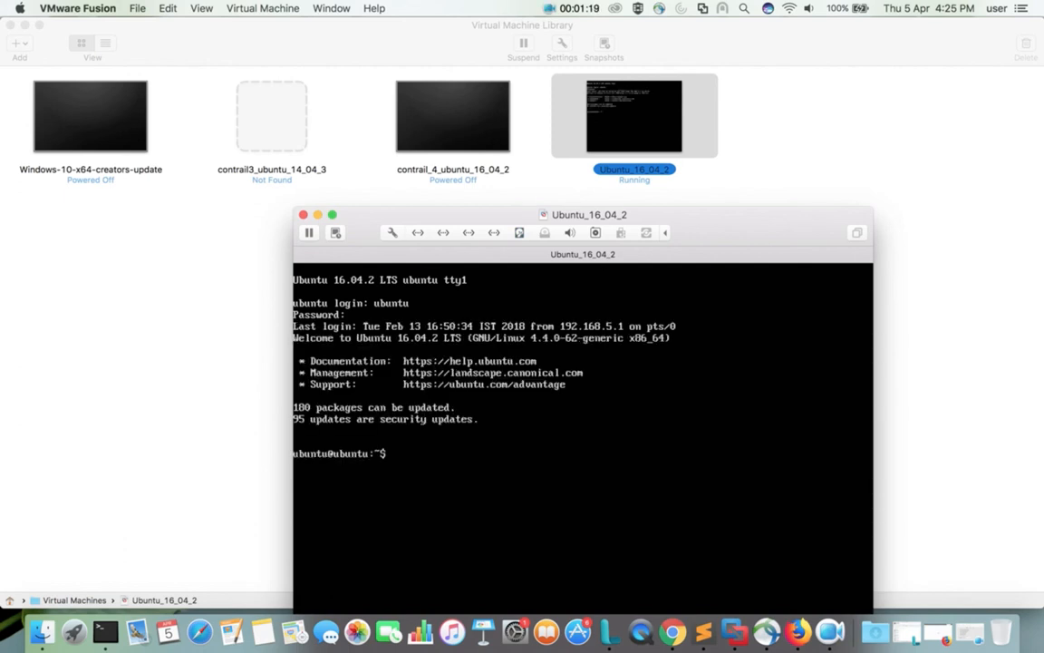
text(ifconfig)
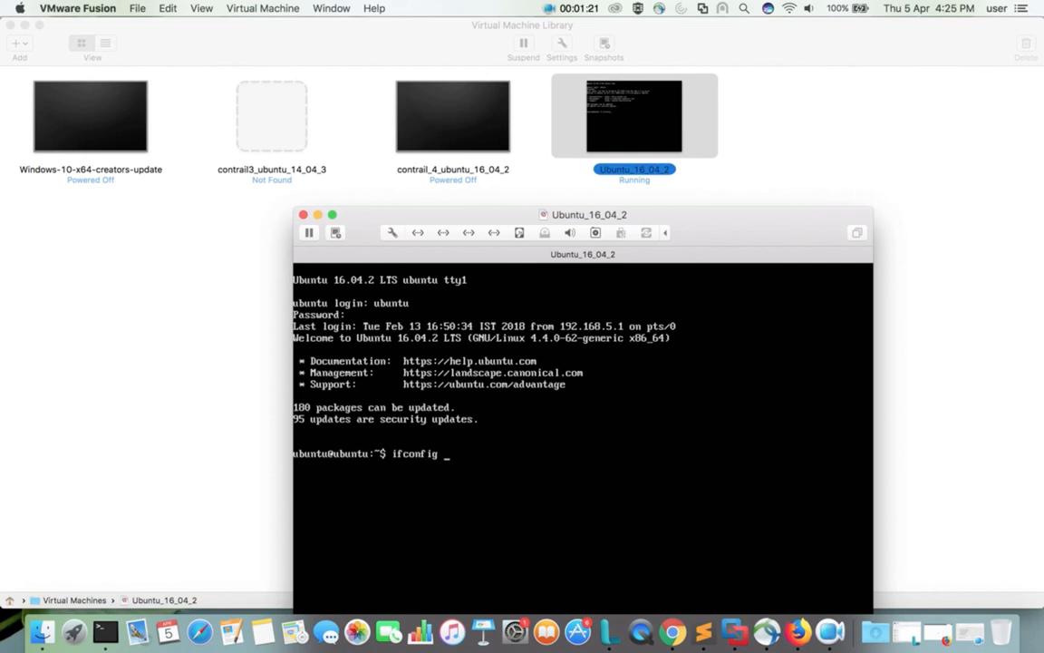